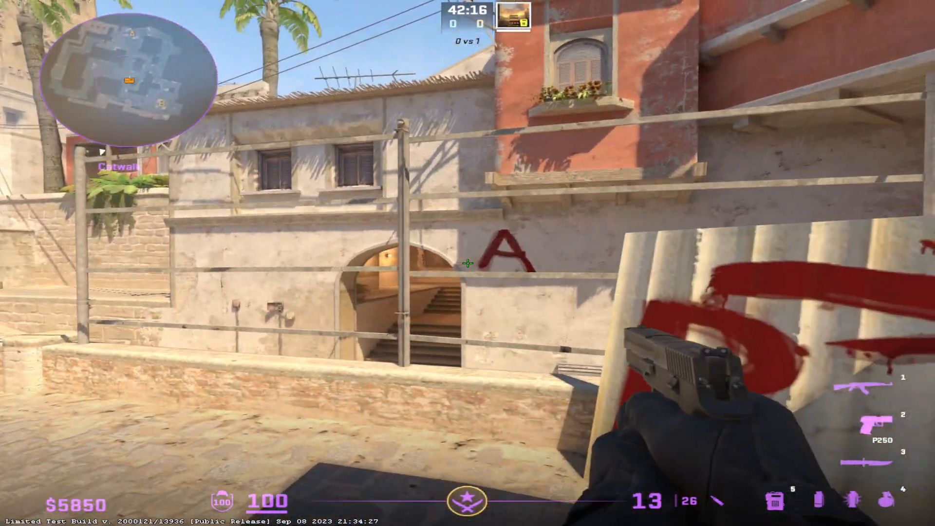
mouse_move(467, 263)
text(speaker_config 1)
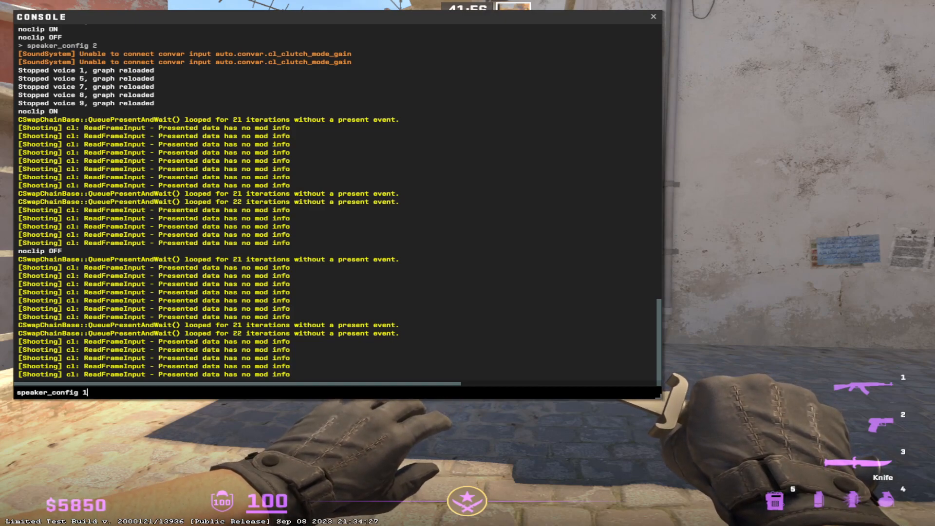
Step: Try the value -1 after speaker_config, then clear it back to the bare command
text(-1)
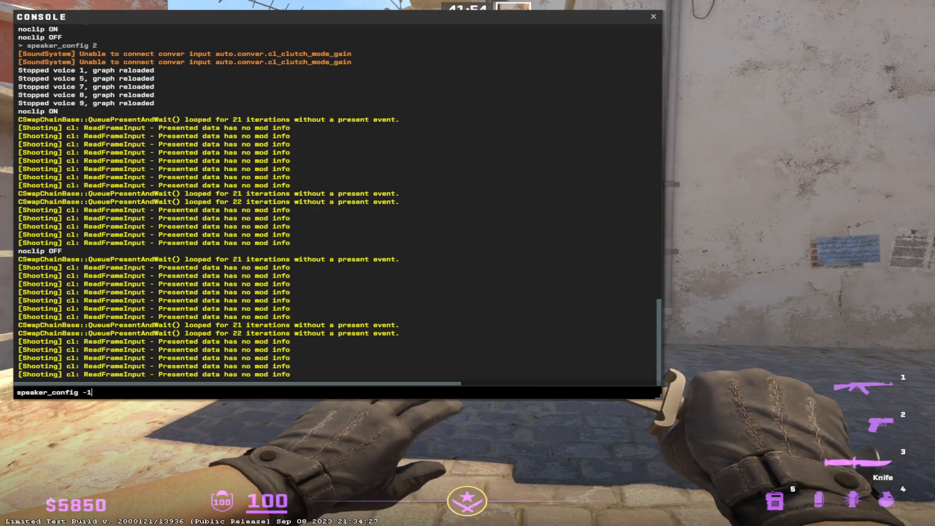
key(Backspace)
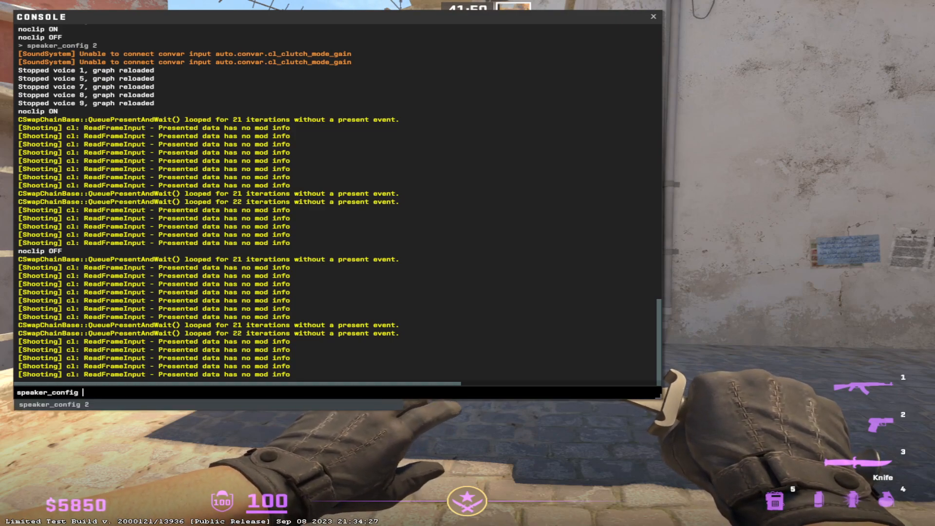
text(-1)
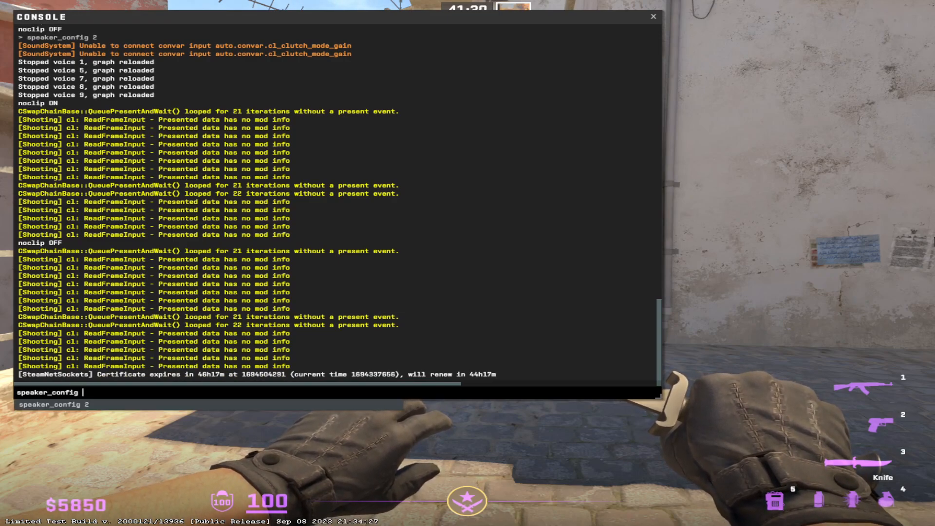
Step: Enter speaker_config 2 in the console, replacing the briefly typed 1
text(1)
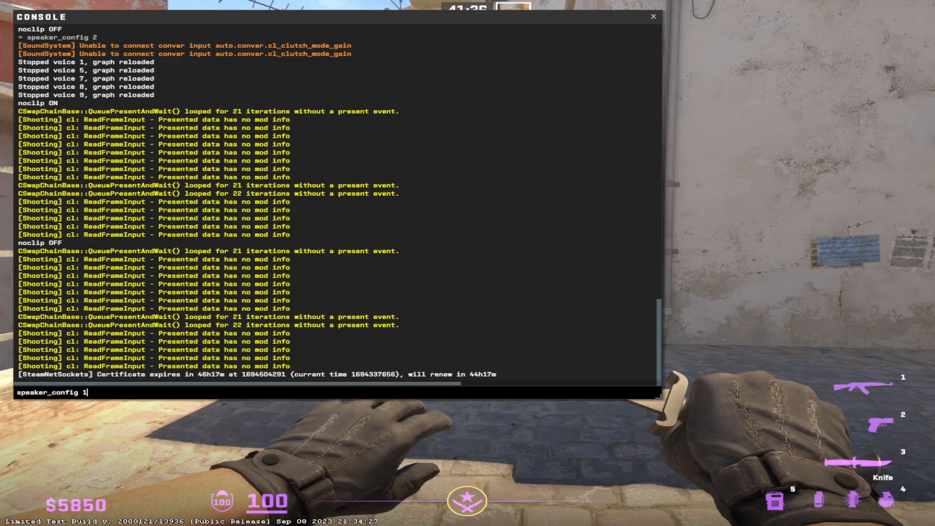
text(2)
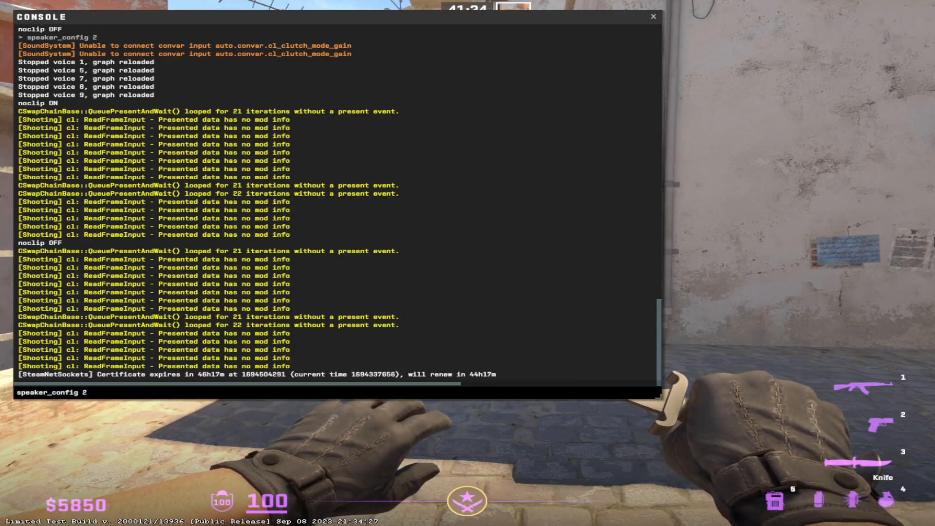